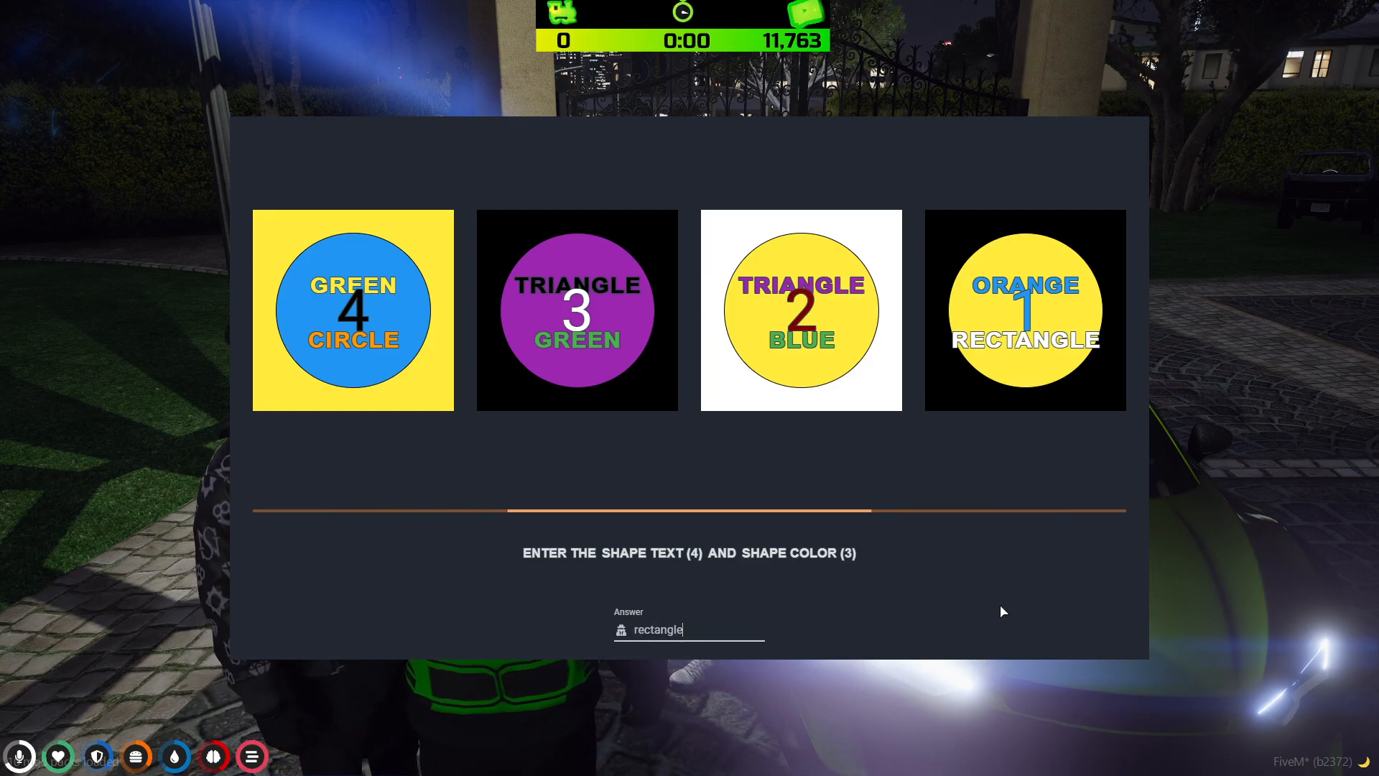
Submit the current shape text and shape colour answer to load the next puzzle
key("Return")
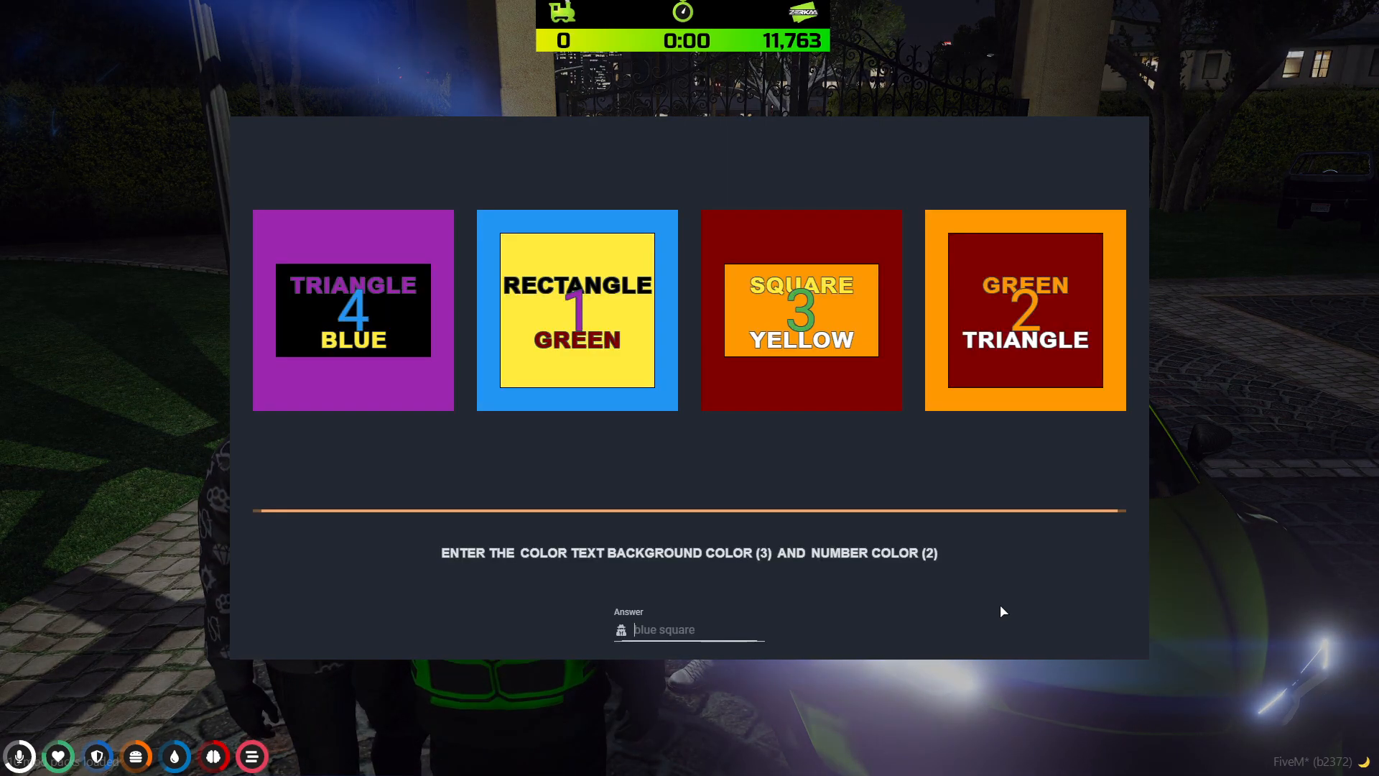
Enter 'black rectangle' as the answer for shape color (4) and shape (2)
type("re")
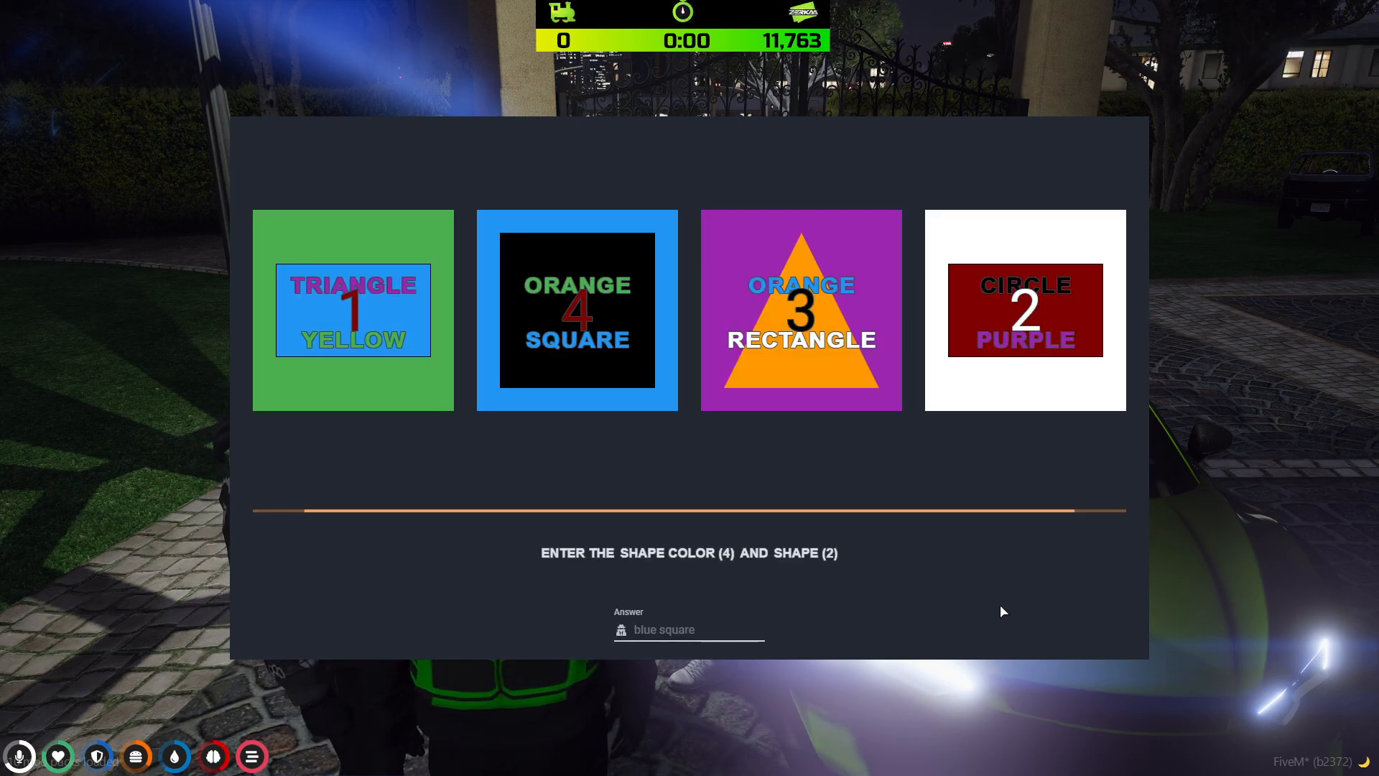
type("black")
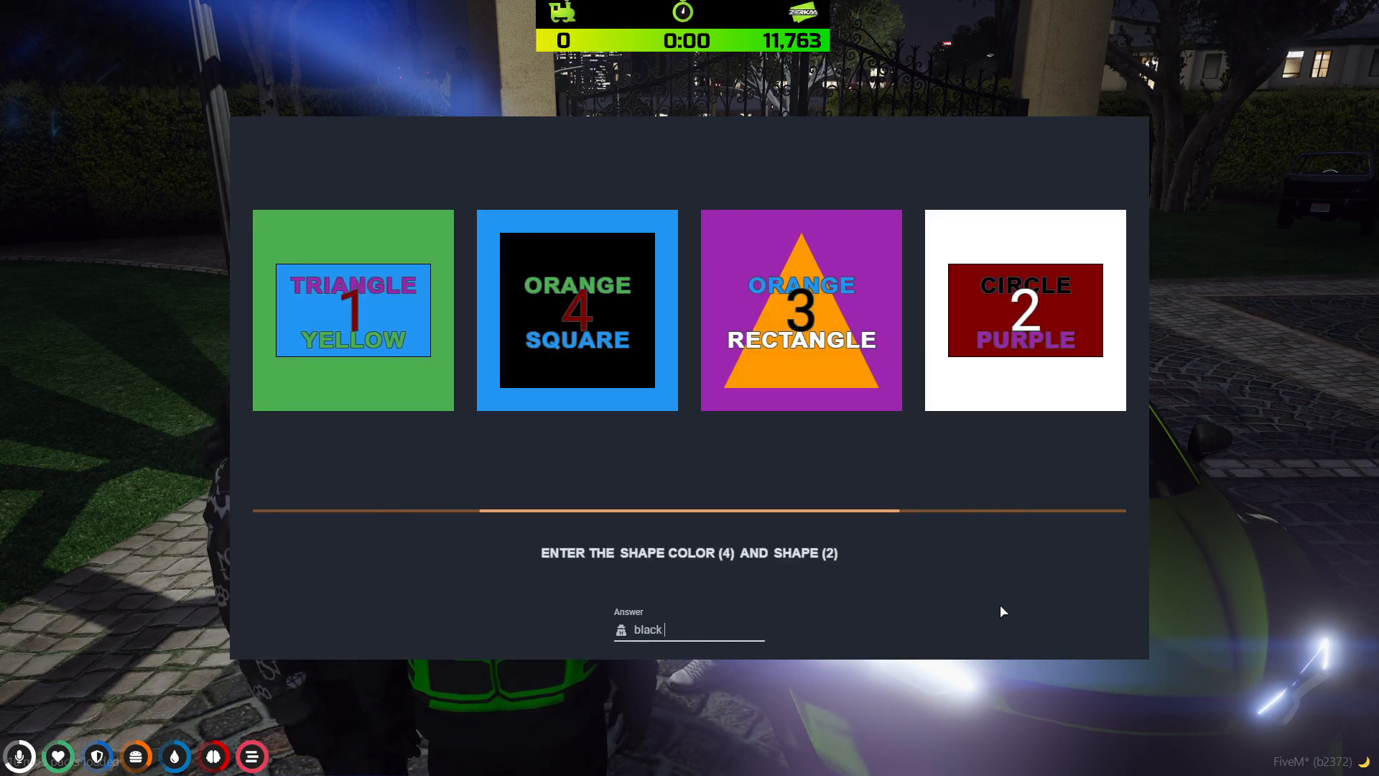
type("rectangle")
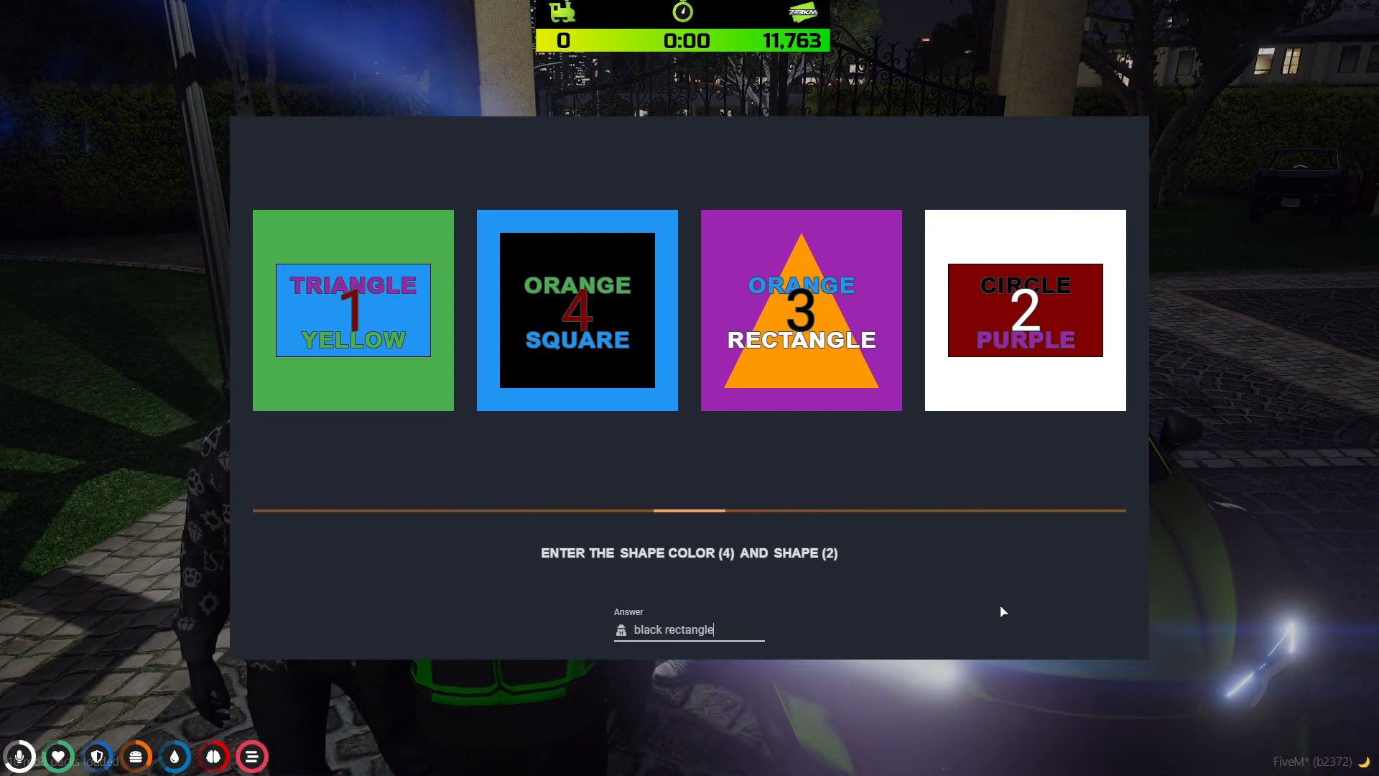